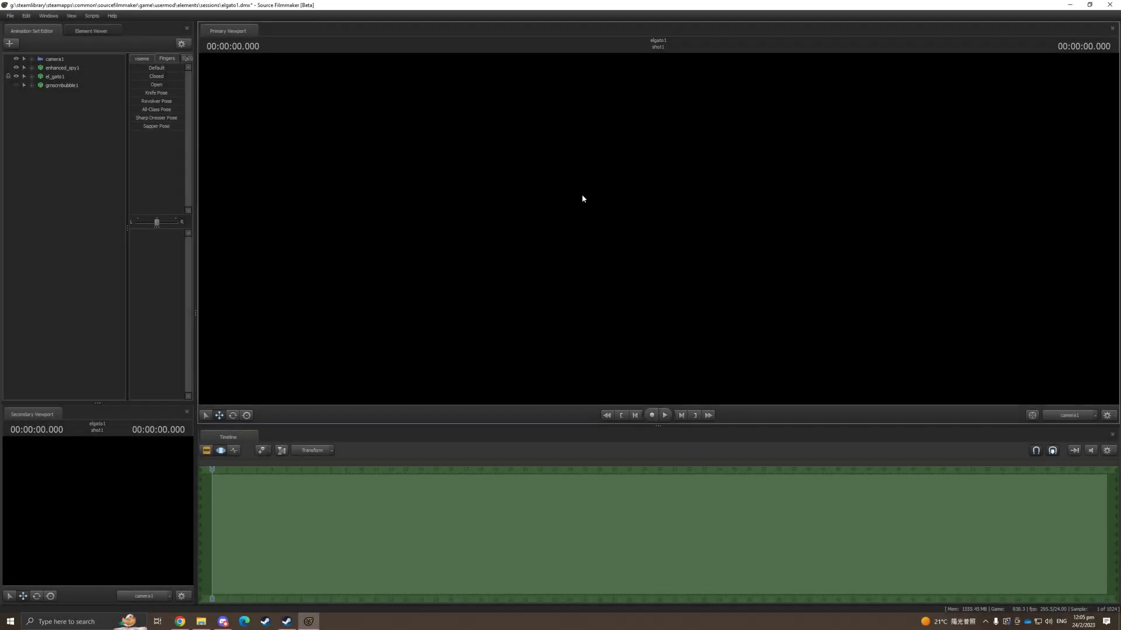
# - Open the developer console over the cat-headed Spy scene in front of the brick wall
pyautogui.rightClick(582, 199)
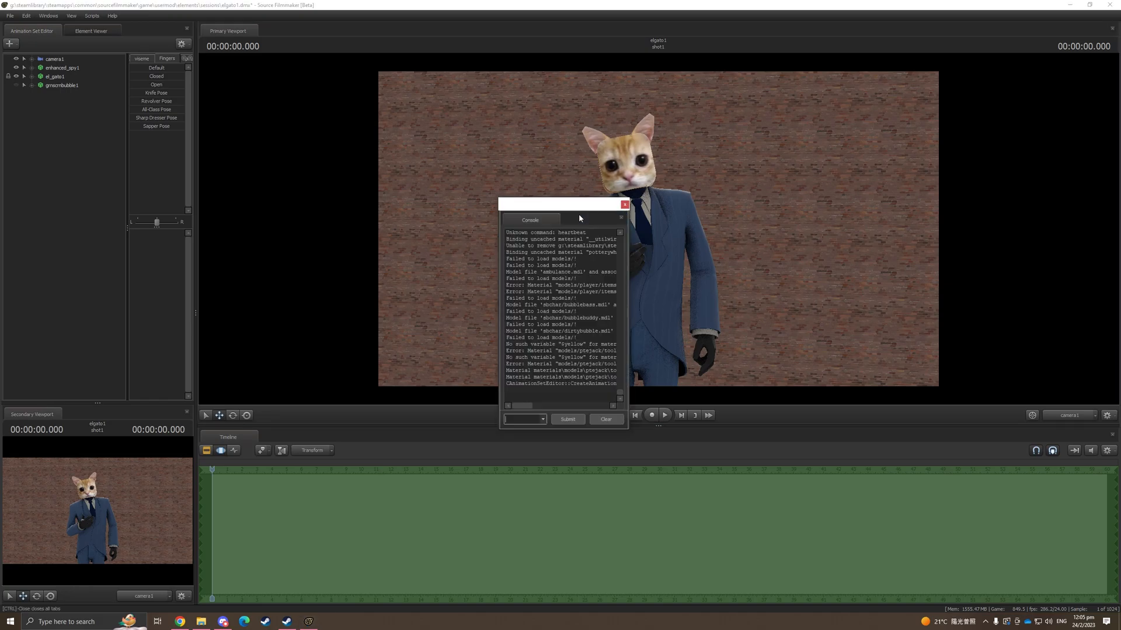
# - Run mat_phong 0 in the console, then unload the brick-wall map
pyautogui.write('mat_phong 0')
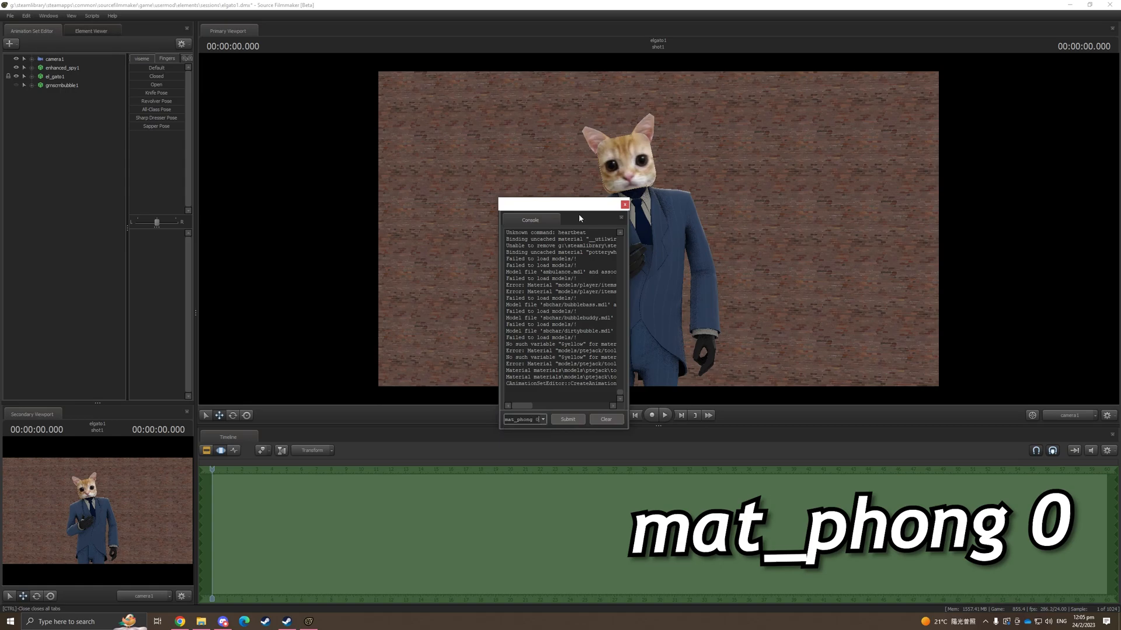
pyautogui.click(566, 420)
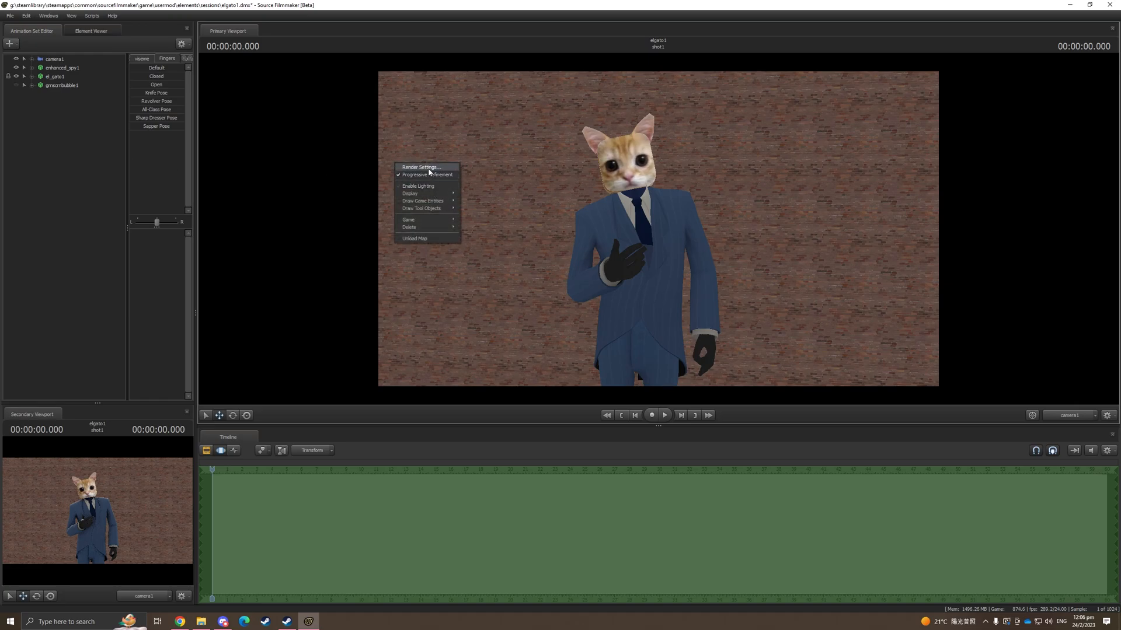
pyautogui.click(420, 168)
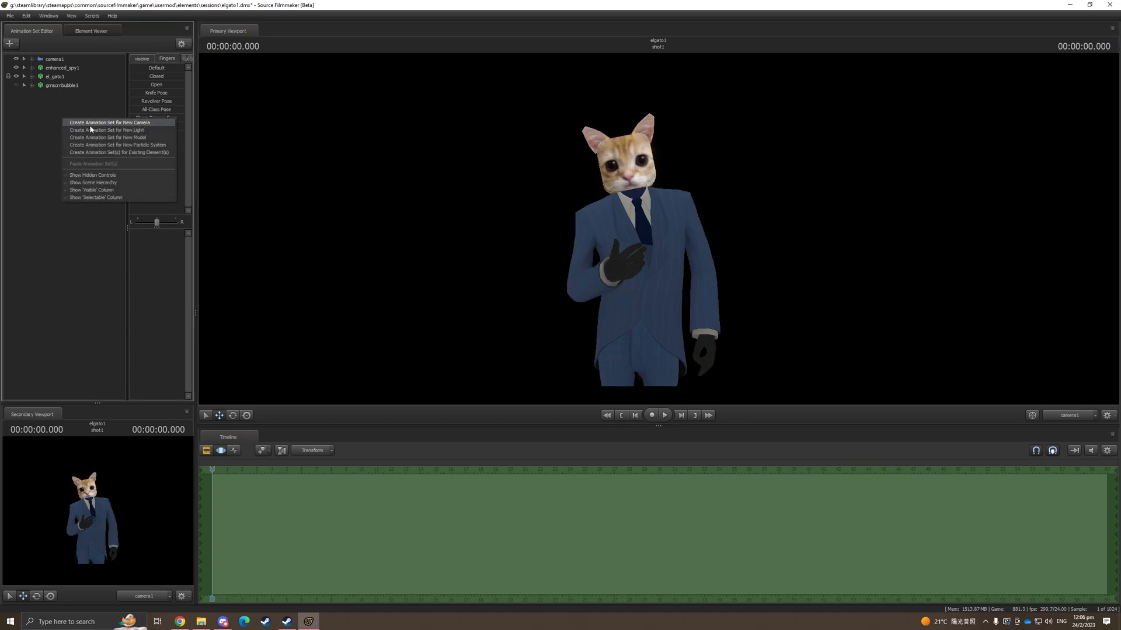
# - Create a new light animation set, light1, as the side key light
pyautogui.click(106, 129)
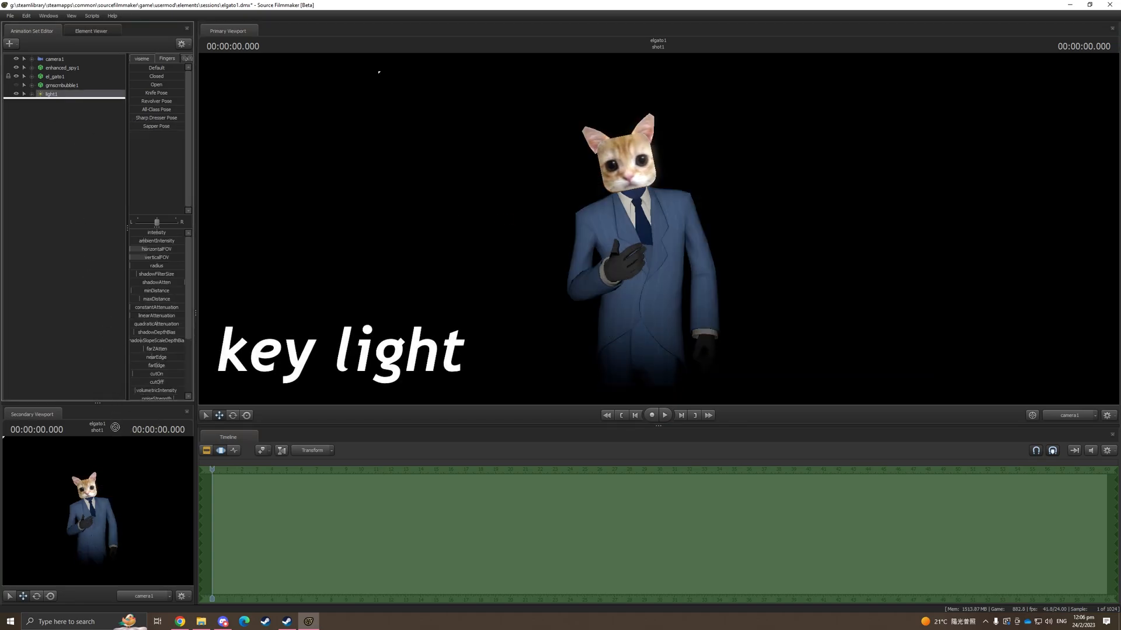
pyautogui.click(50, 93)
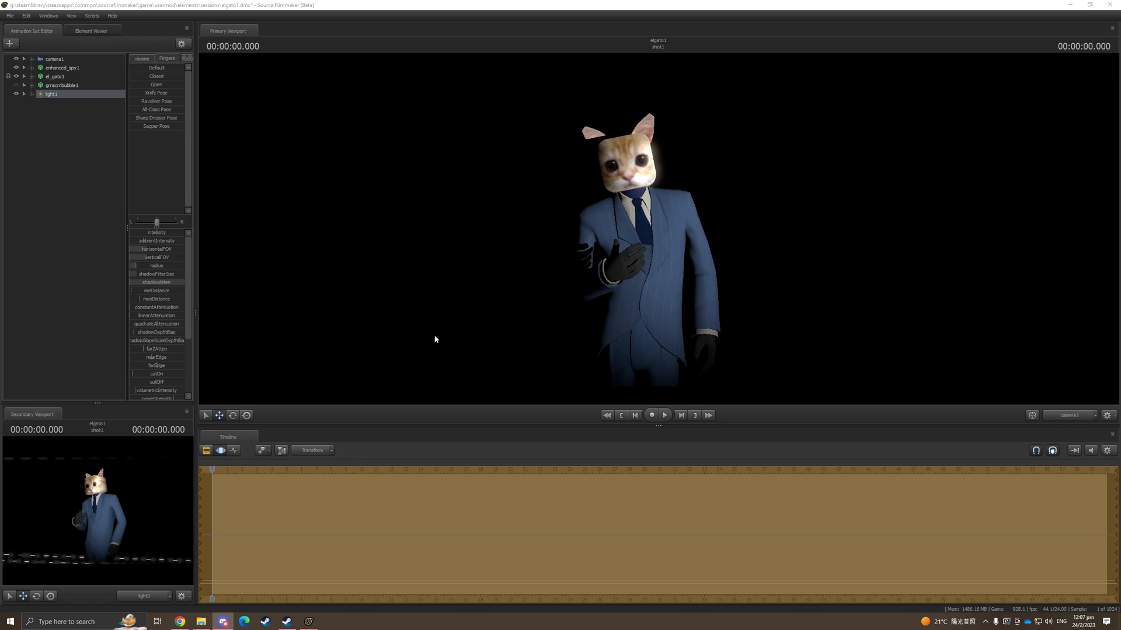
pyautogui.moveTo(153, 238)
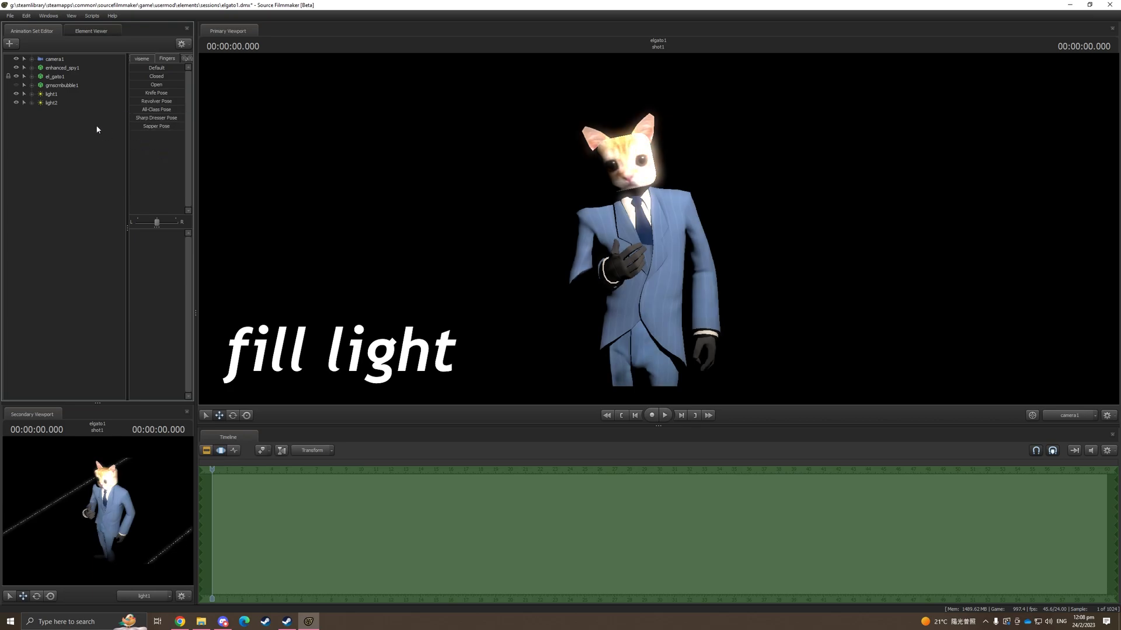
# - Create light2 as a soft fill light on the Spy's face and suit
pyautogui.click(50, 103)
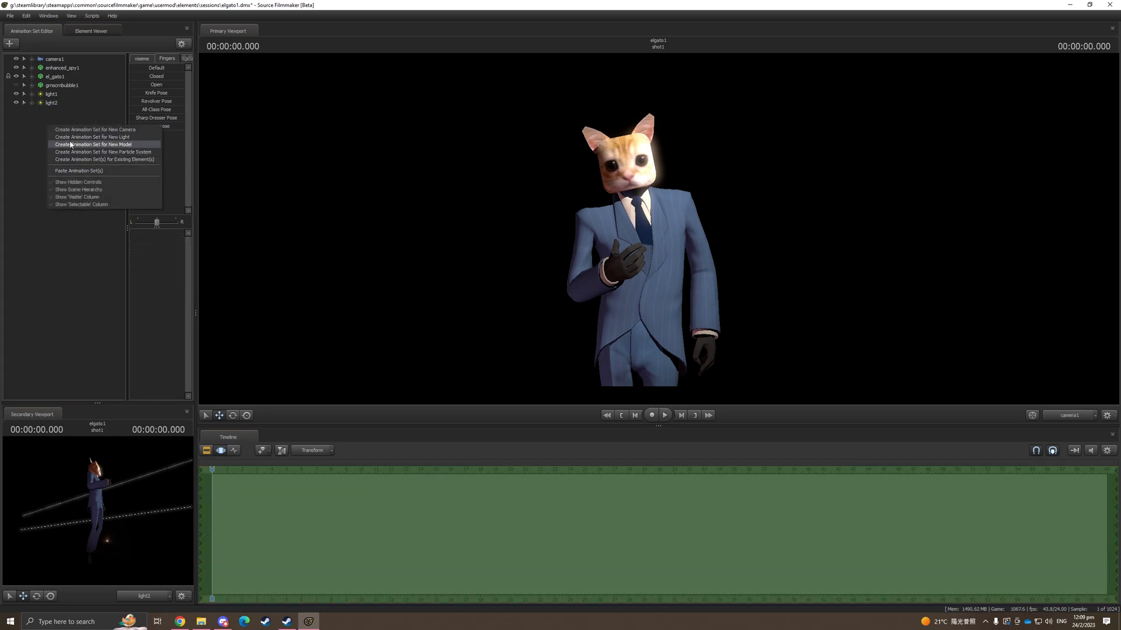
# - Create light3 and place it behind the Spy as a rim light
pyautogui.click(92, 137)
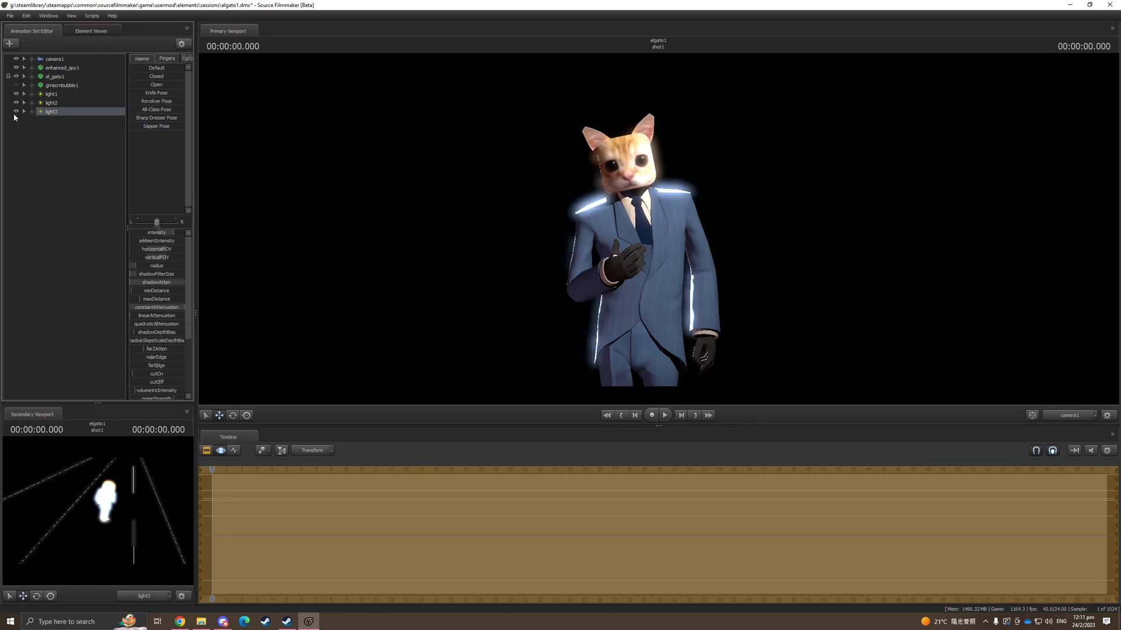
pyautogui.moveTo(1063, 410)
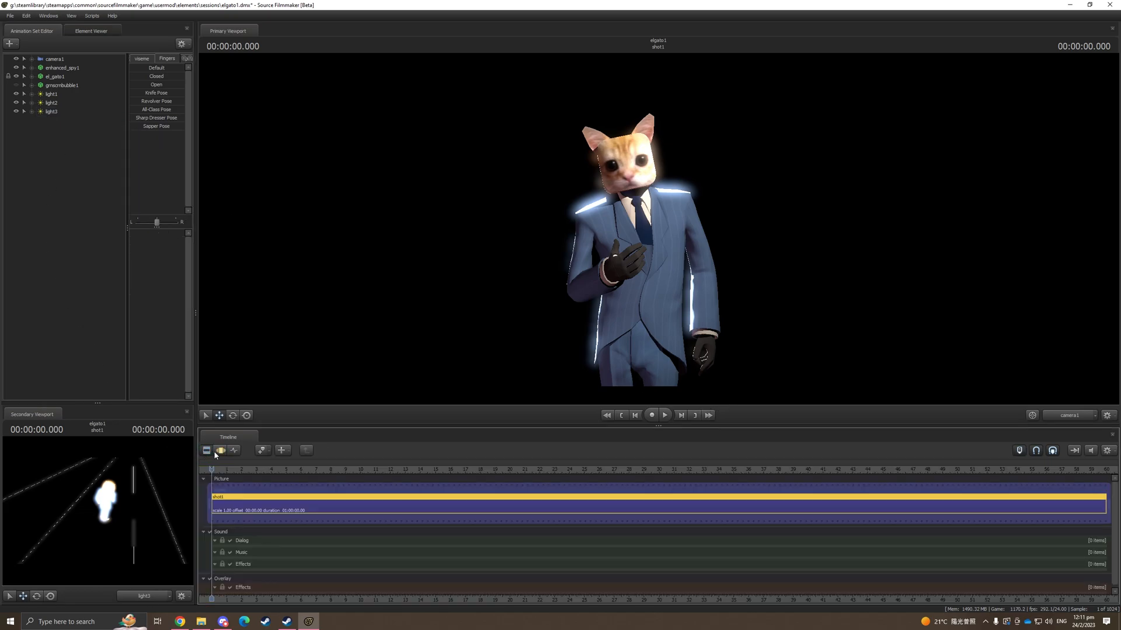
pyautogui.moveTo(220, 451)
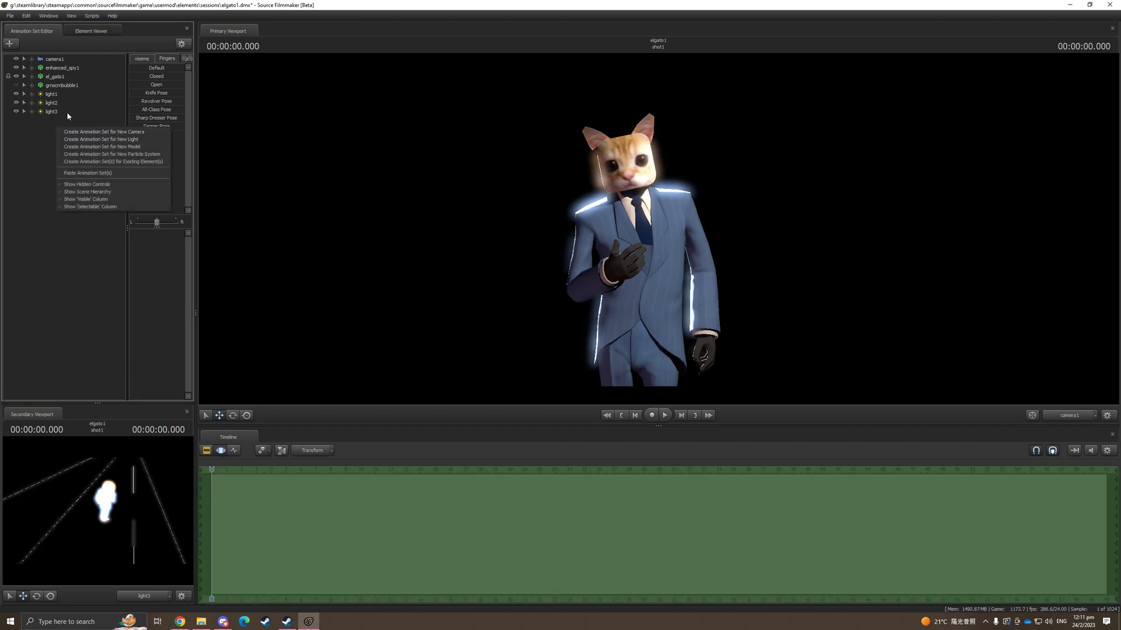
# - Create light4, select it and position it above the Spy as a top light
pyautogui.click(124, 176)
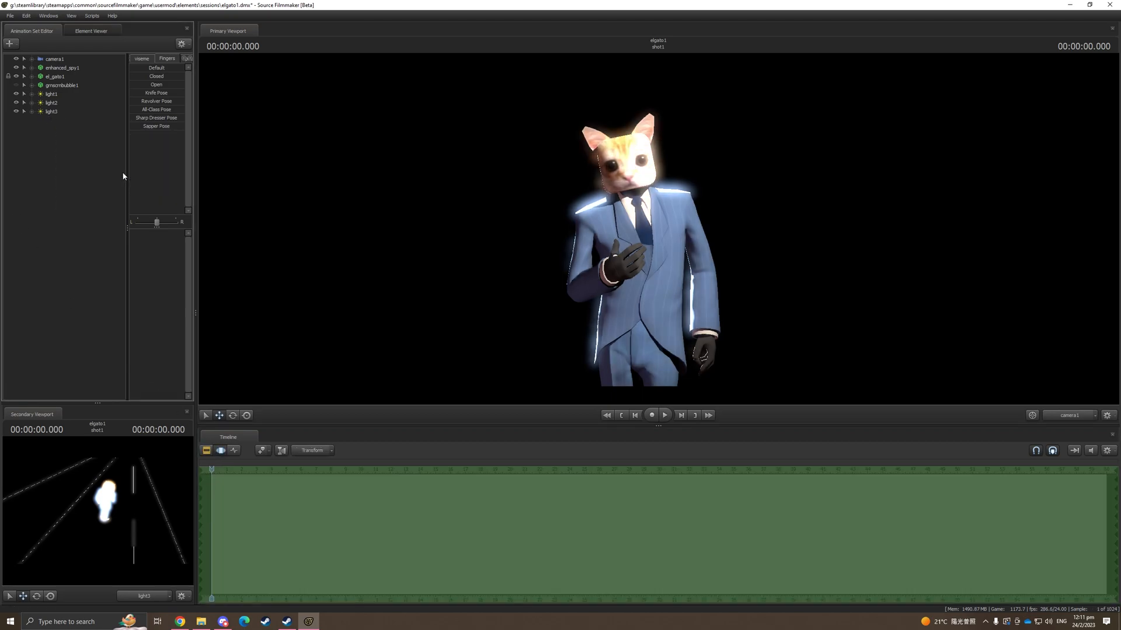
pyautogui.click(51, 110)
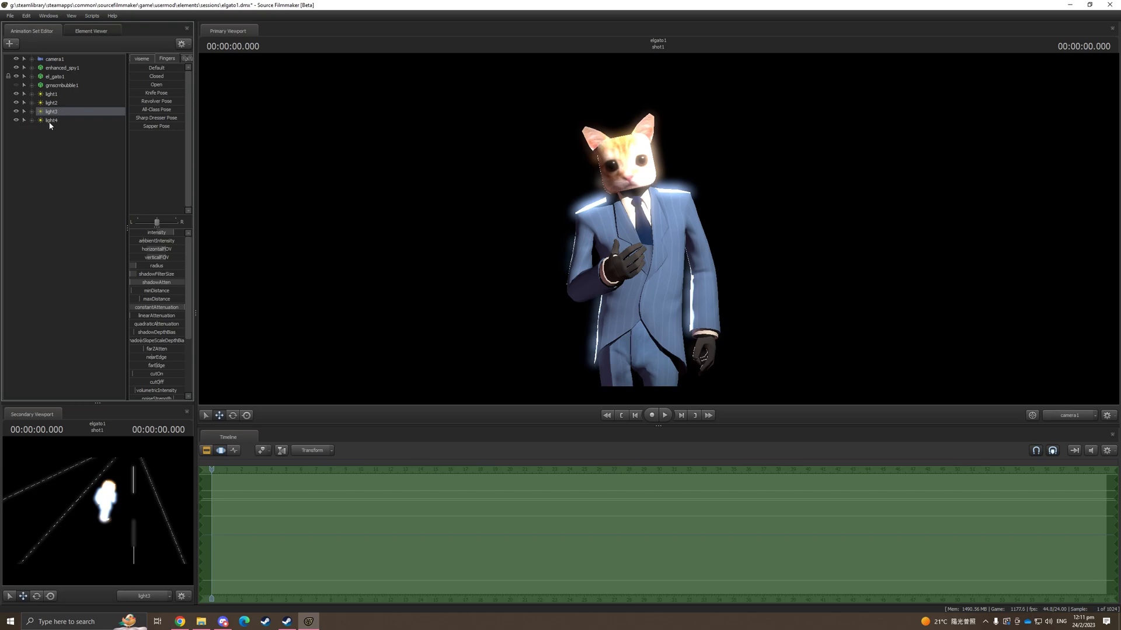
pyautogui.click(50, 120)
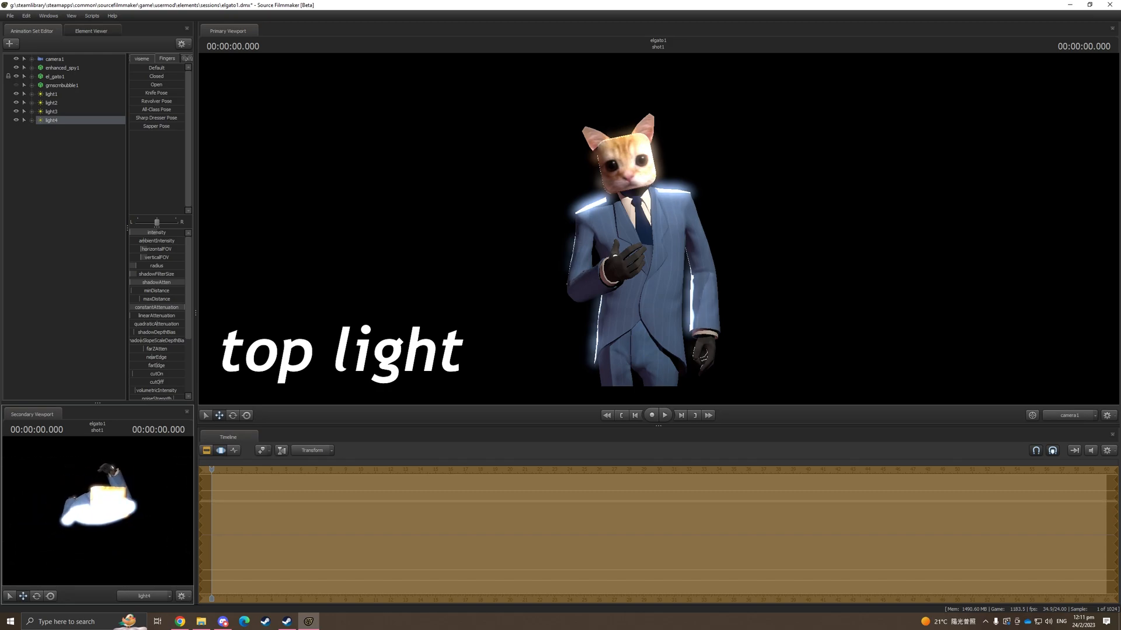
pyautogui.scroll(-3)
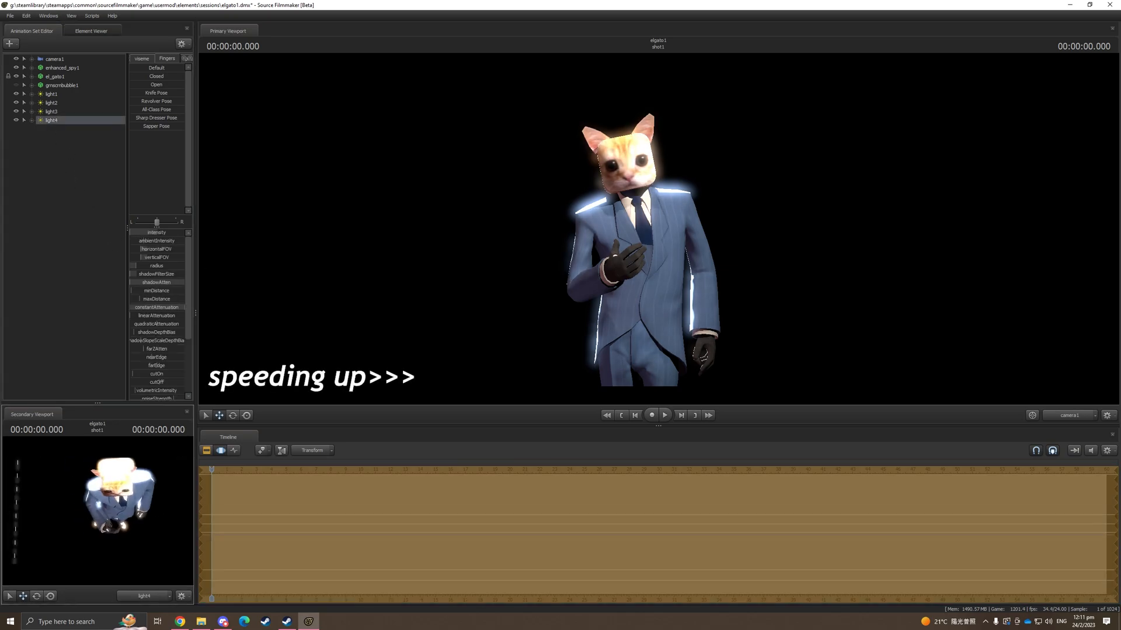
pyautogui.click(50, 111)
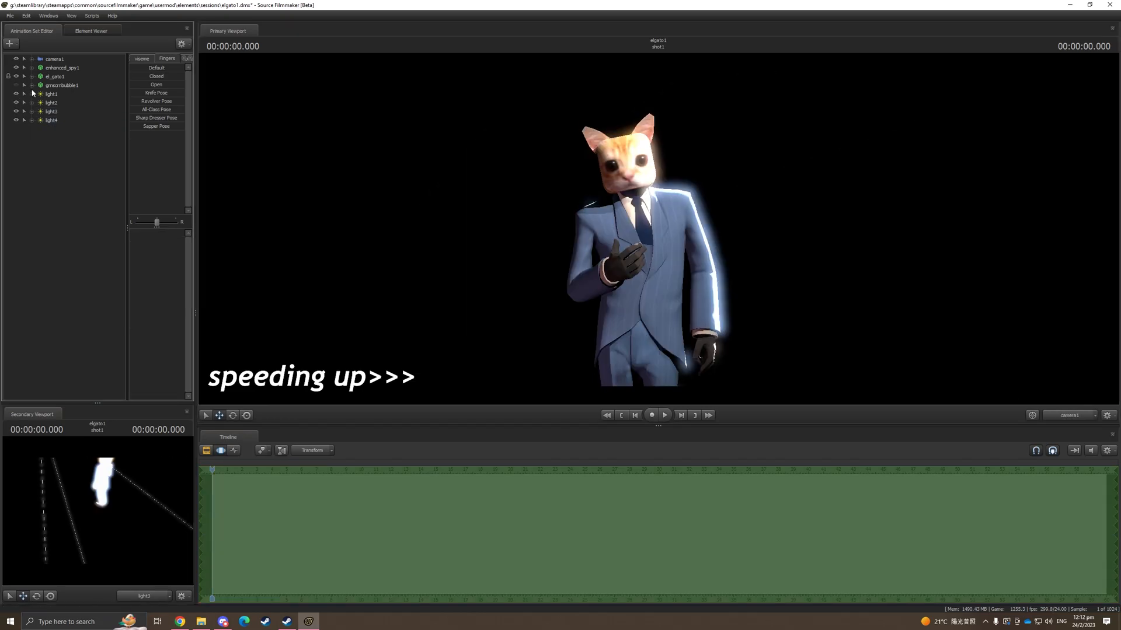
pyautogui.rightClick(50, 127)
pyautogui.write('key')
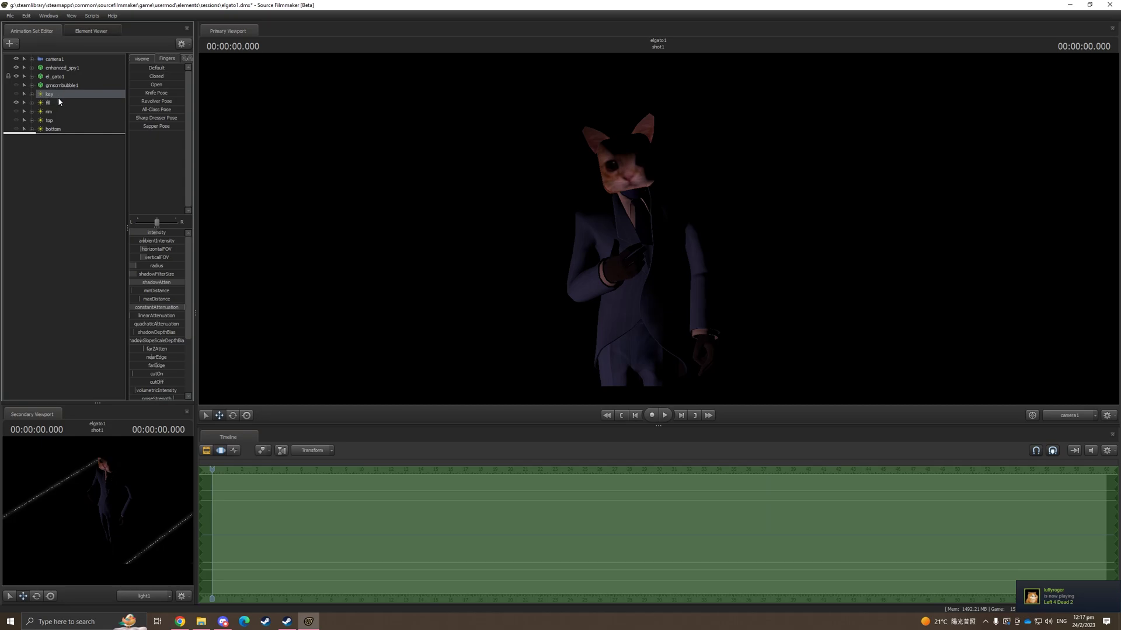
# - Toggle the lights' visibility one by one, leaving only the bottom light on
pyautogui.click(48, 102)
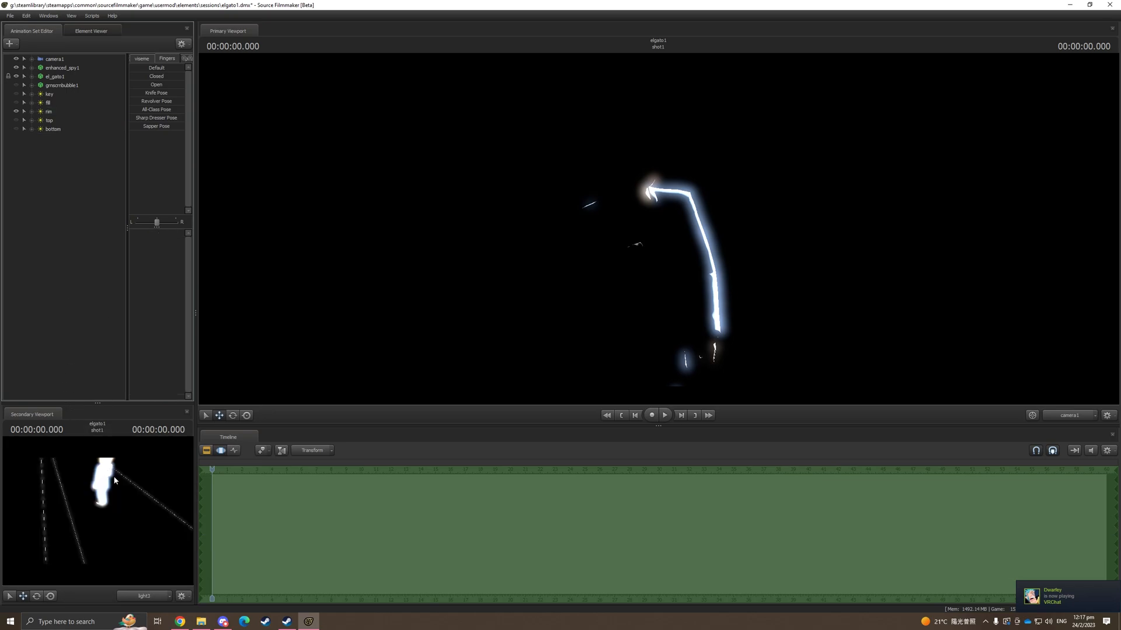
pyautogui.moveTo(128, 471)
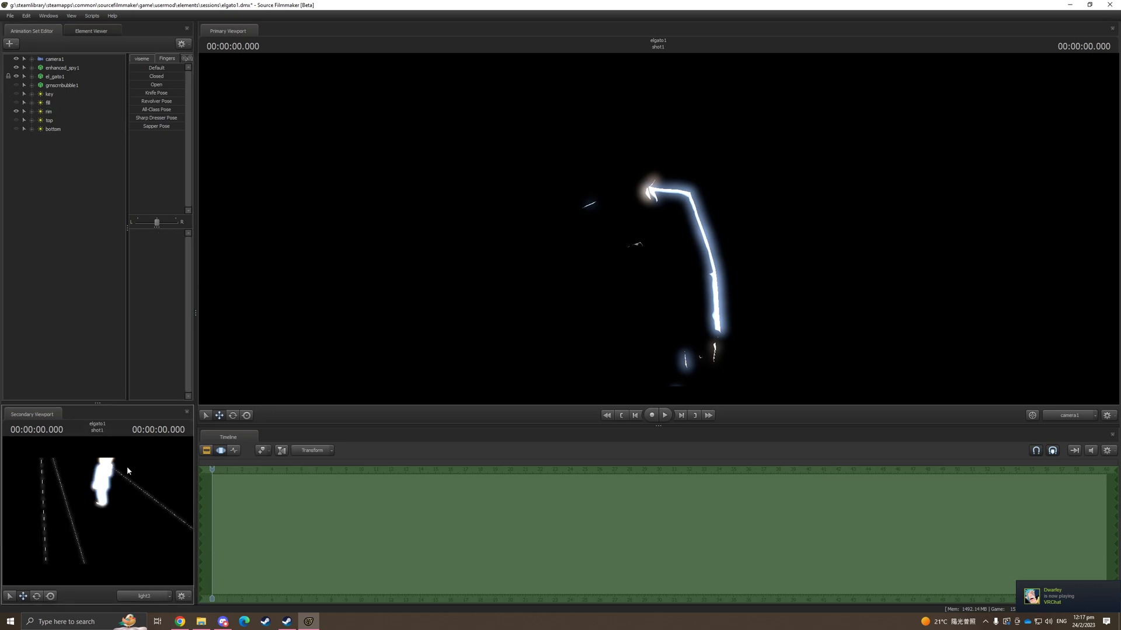
pyautogui.click(49, 110)
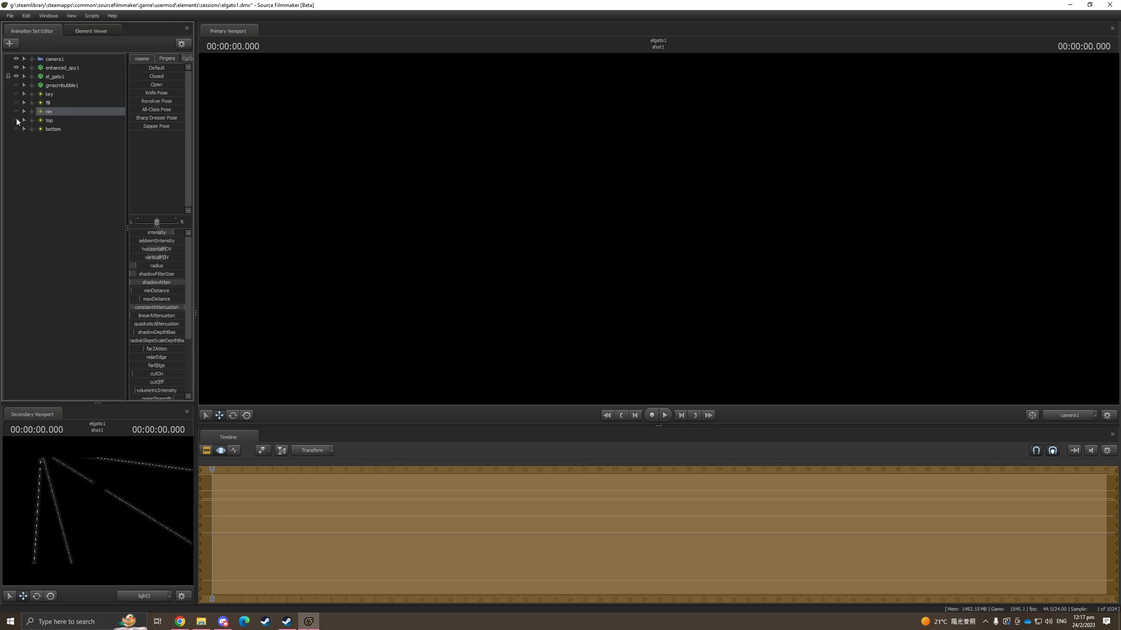
pyautogui.click(16, 130)
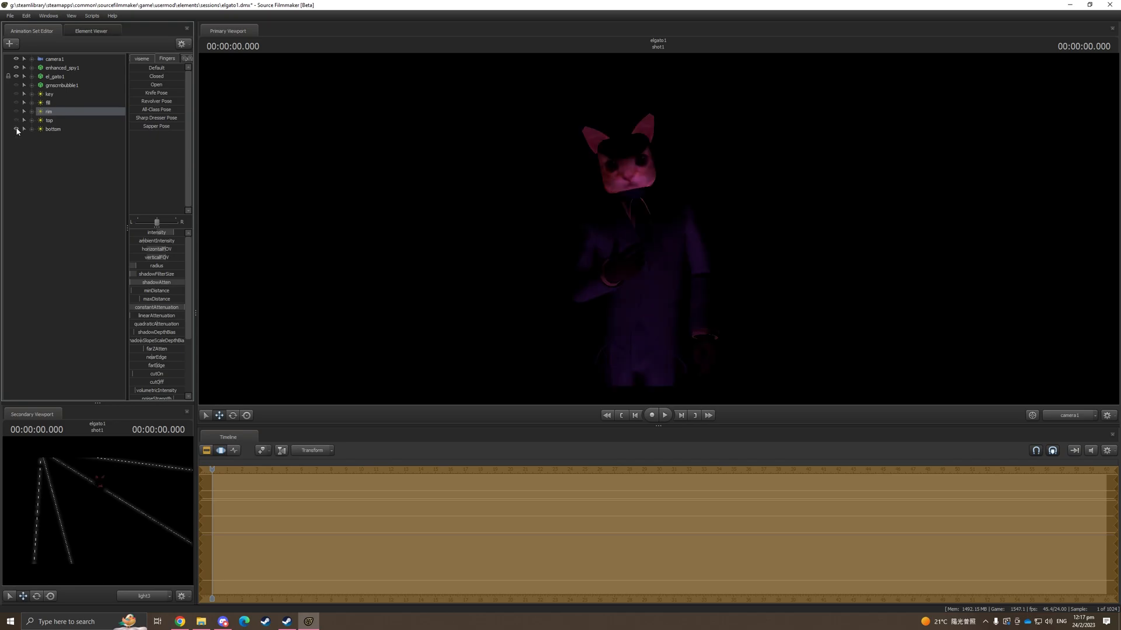